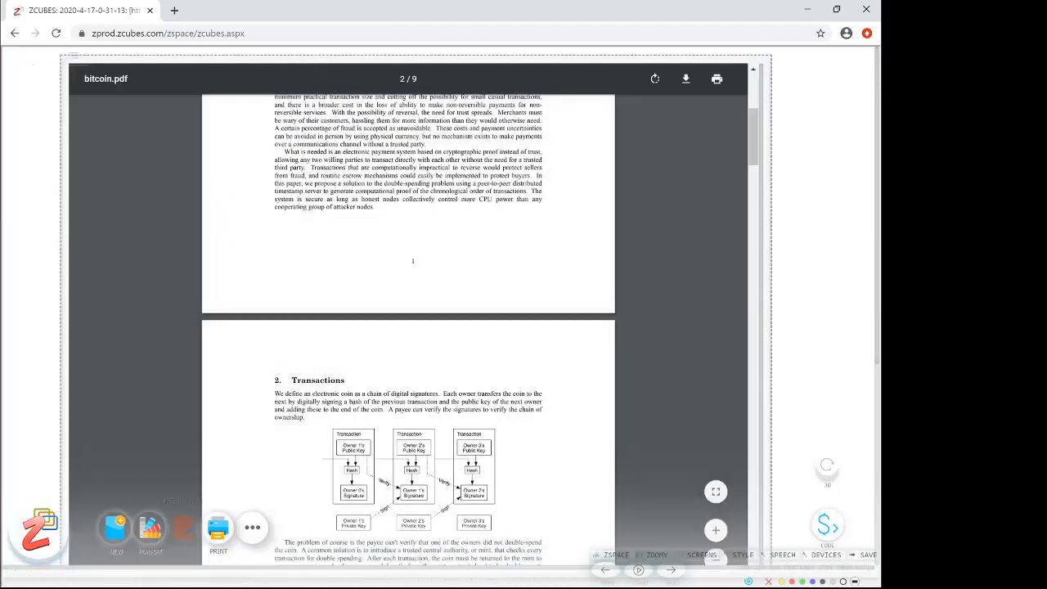
- Scroll bitcoin.pdf down to section 6 Incentive and section 7 Reclaiming Disk Space
{"action": "scroll", "scroll_direction": "down", "scroll_amount": 3}
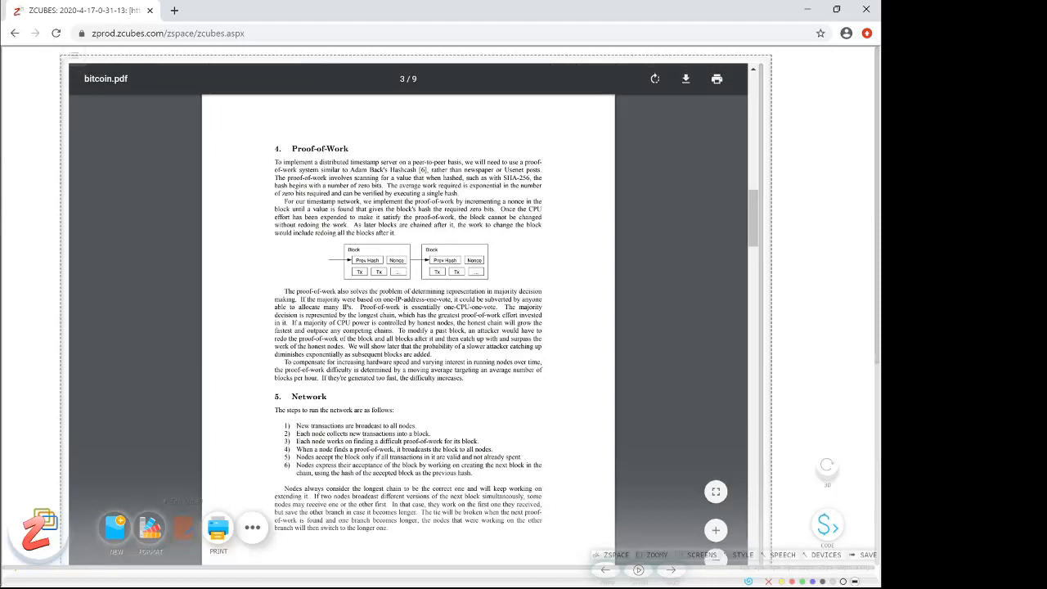
{"action": "scroll", "scroll_direction": "down", "scroll_amount": 3}
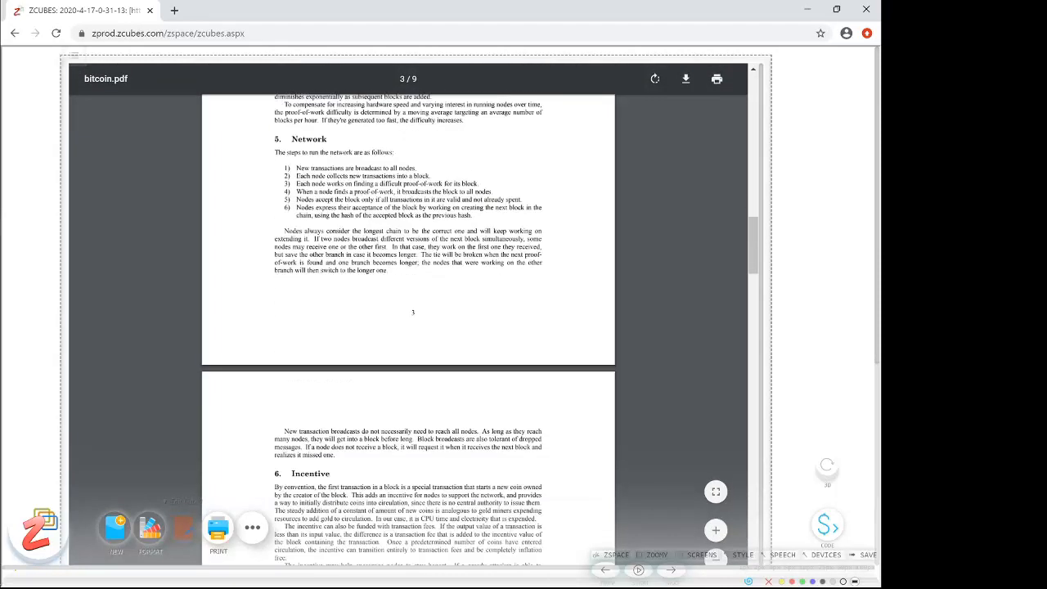
{"action": "scroll", "scroll_direction": "down", "scroll_amount": 3}
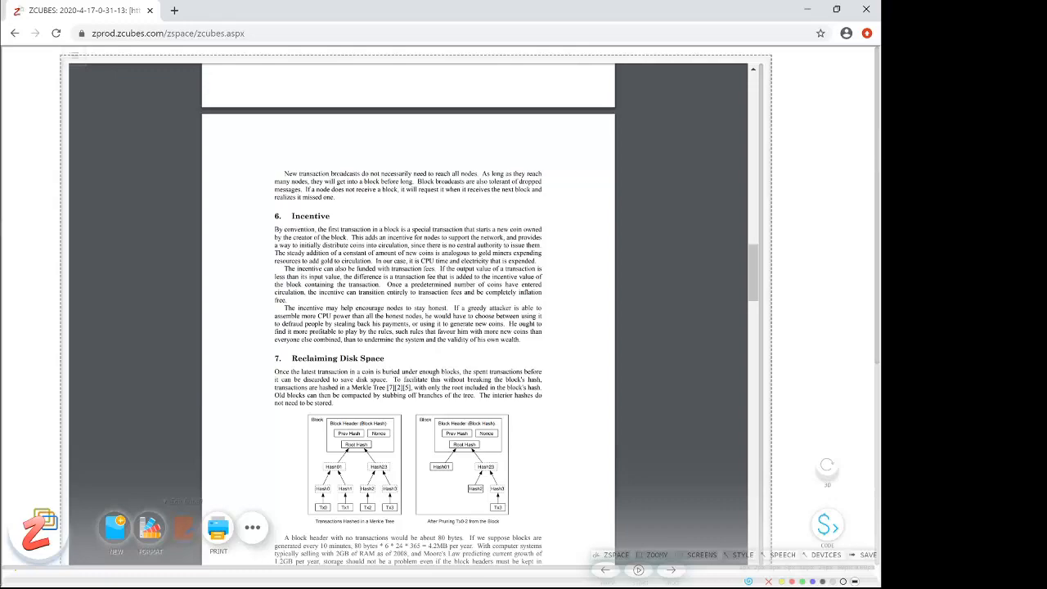
- Scroll further to section 11 Calculations and its 'Converting to C code' listing
{"action": "scroll", "scroll_direction": "down", "scroll_amount": 3}
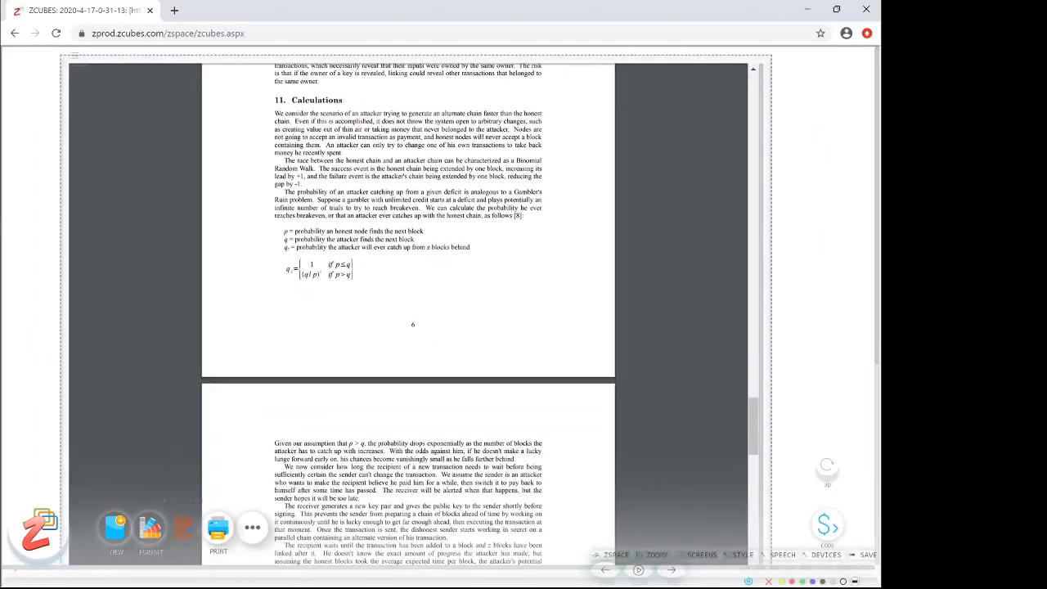
{"action": "scroll", "scroll_direction": "down", "scroll_amount": 3}
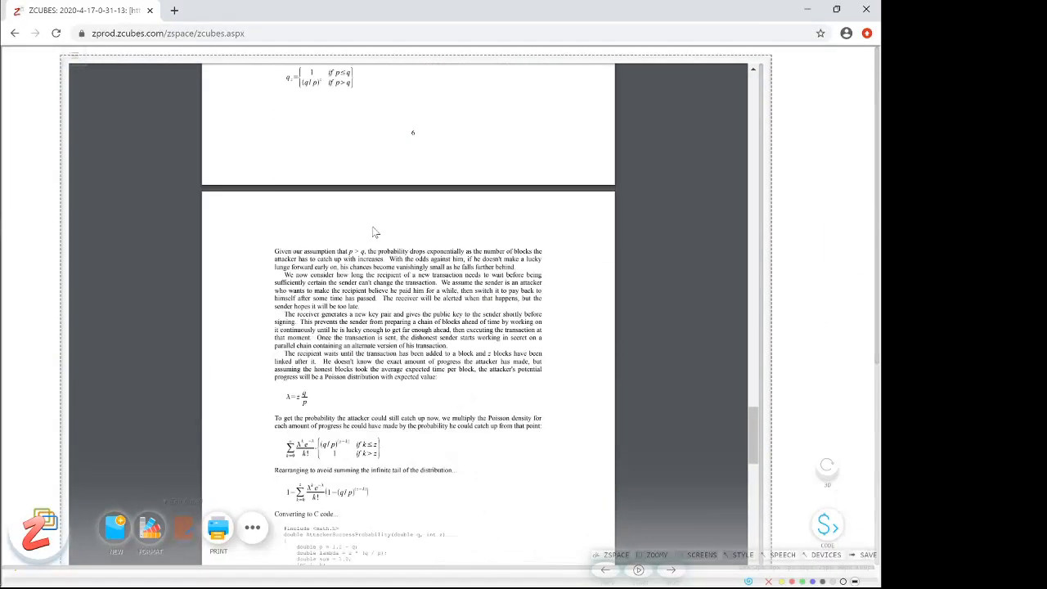
{"action": "scroll", "scroll_direction": "down", "scroll_amount": 3}
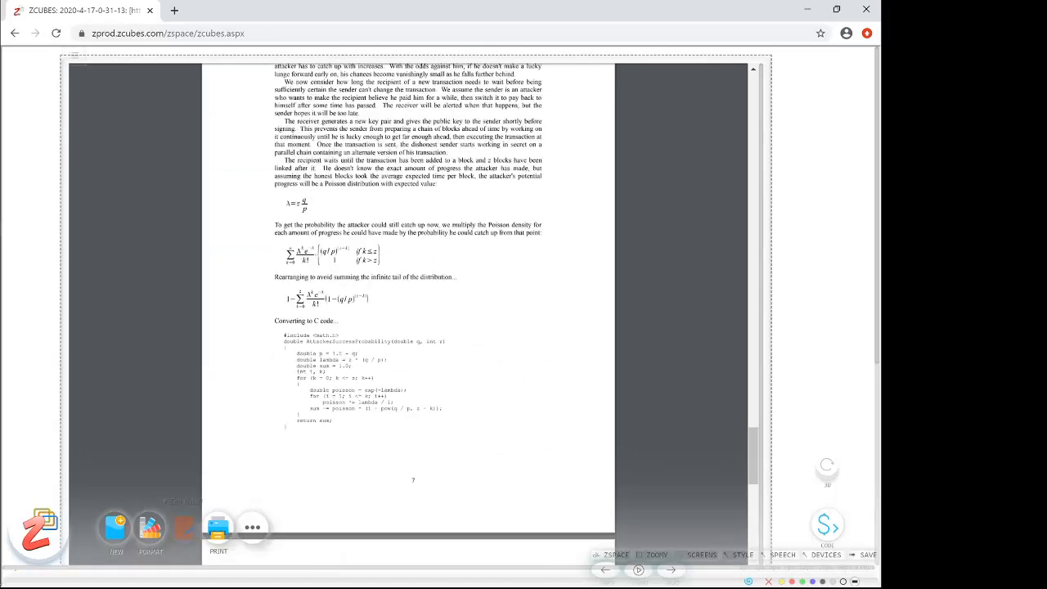
- Bring the full C code listing into view before converting it to a JavaScript function
{"action": "scroll", "scroll_direction": "down", "scroll_amount": 3}
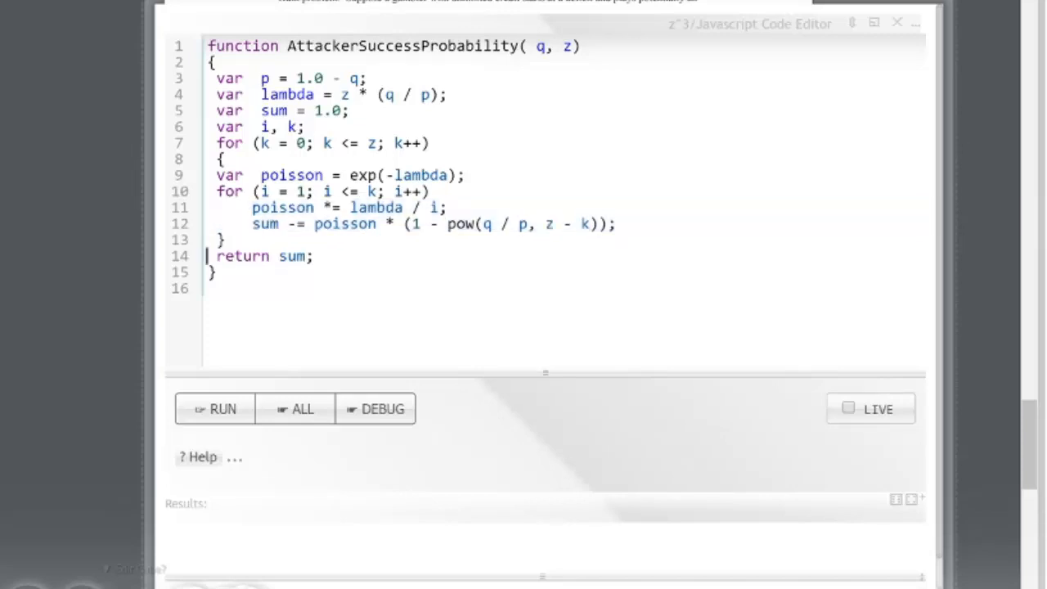
- Indent the loop body lines of the function and add a bare AttackerSuccessProbability call below it
{"action": "left_click", "coordinate": [208, 175]}
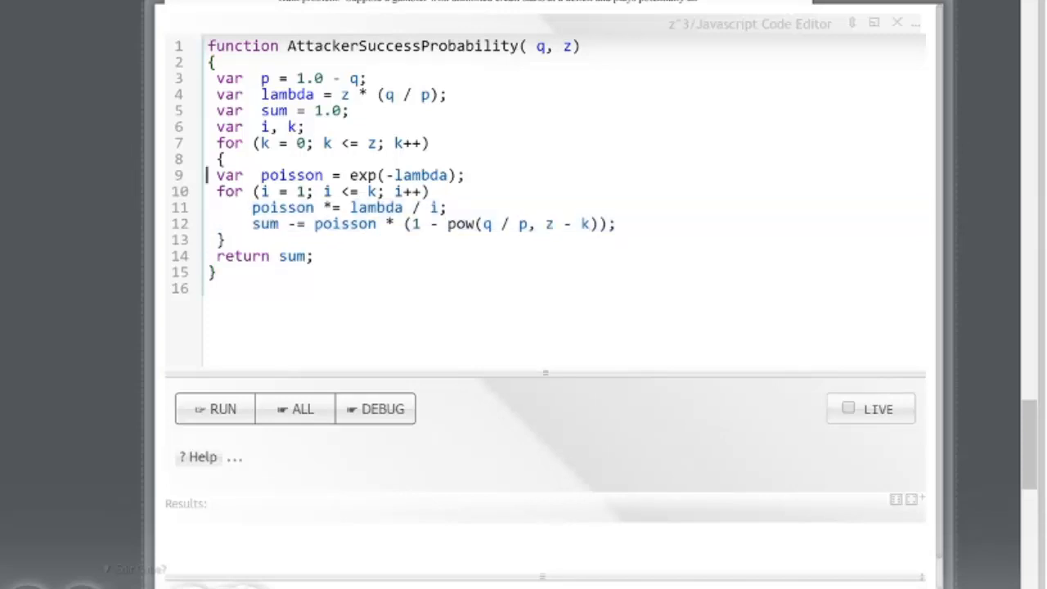
{"action": "left_click_drag", "start_coordinate": [209, 174], "coordinate": [314, 272]}
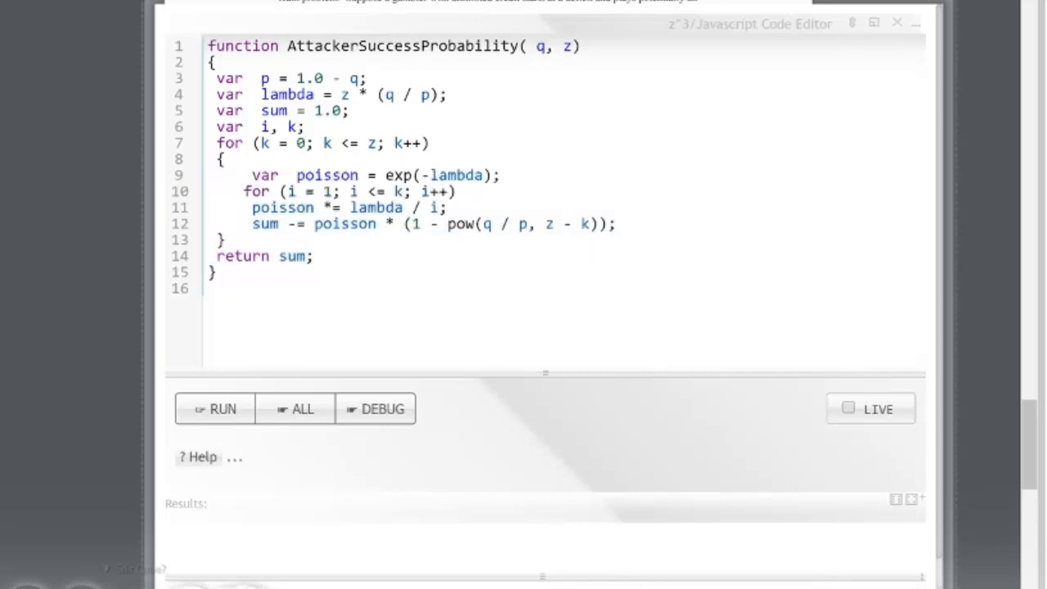
{"action": "left_click", "coordinate": [242, 192]}
{"action": "type", "text": "AttackerSuccessProbability"}
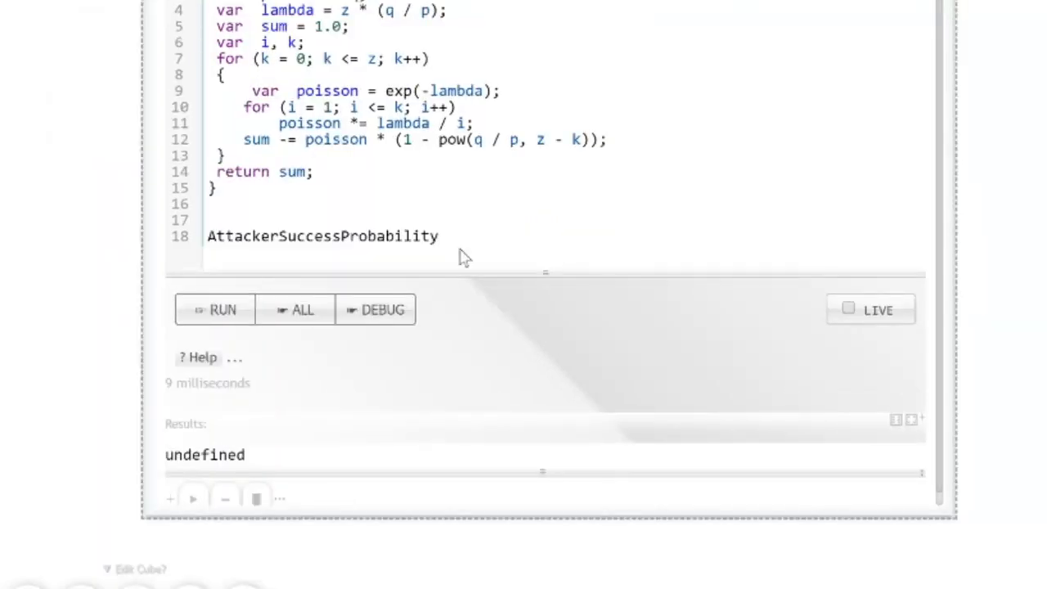
- Run AttackerSuccessProbability(2,4), getting 1308641.5563113187, and view the result
{"action": "type", "text": "(2)"}
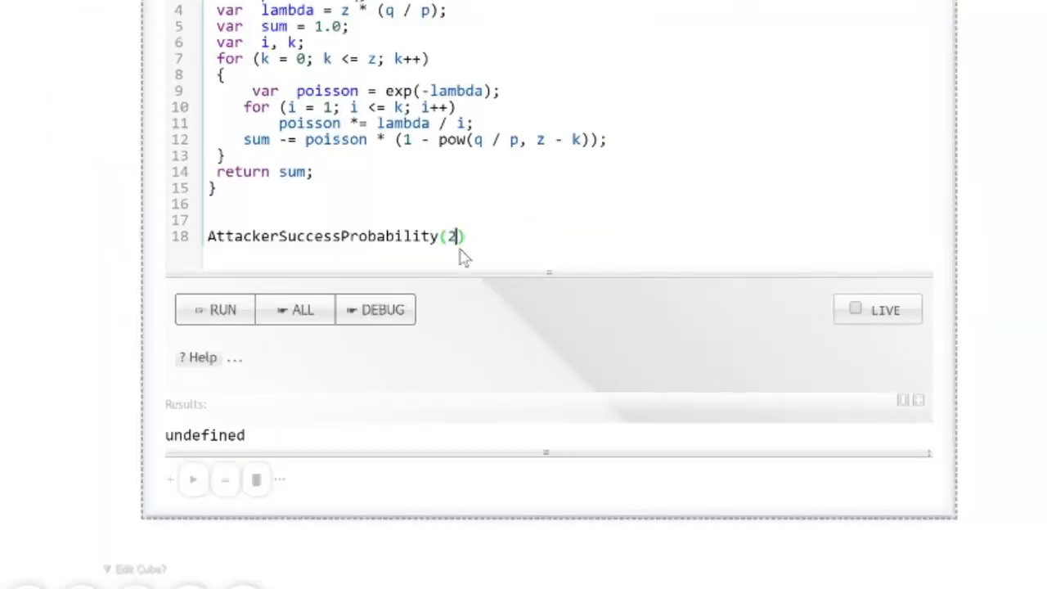
{"action": "type", "text": ".4"}
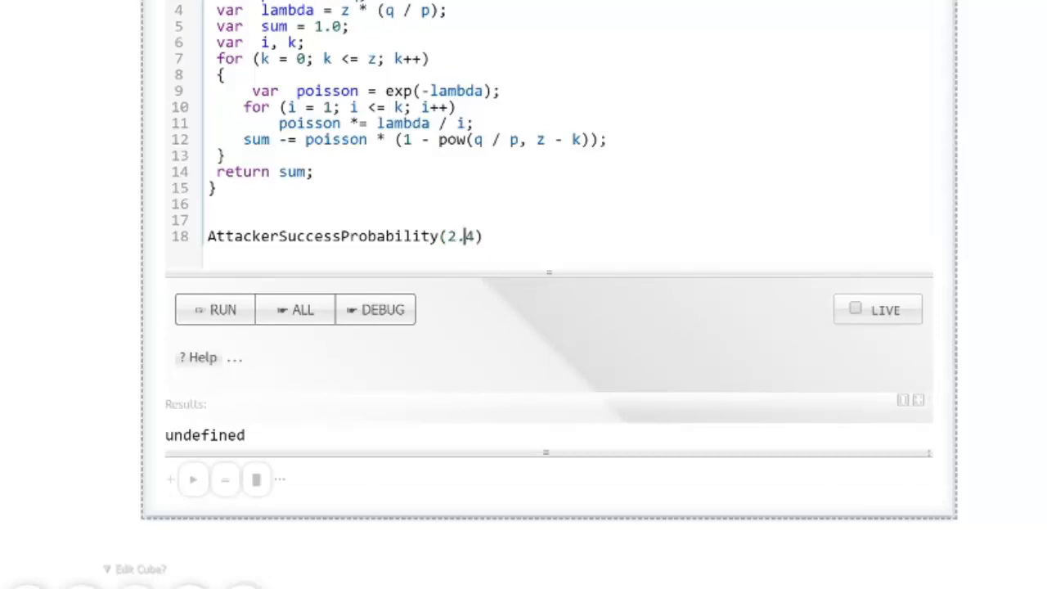
{"action": "left_click", "coordinate": [216, 310]}
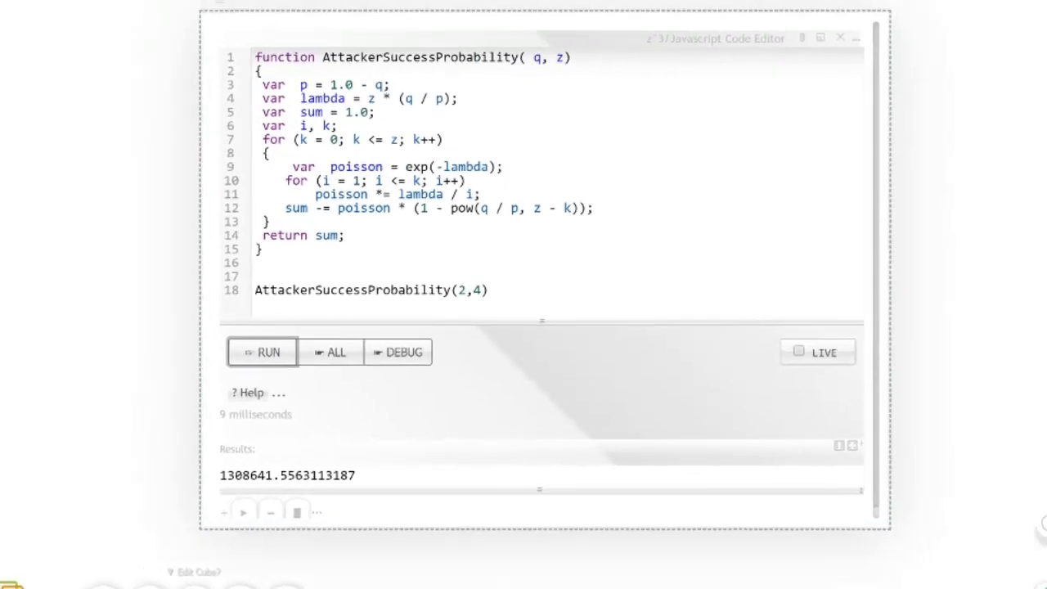
{"action": "scroll", "scroll_direction": "down", "scroll_amount": 3}
{"action": "type", "text": "0.1"}
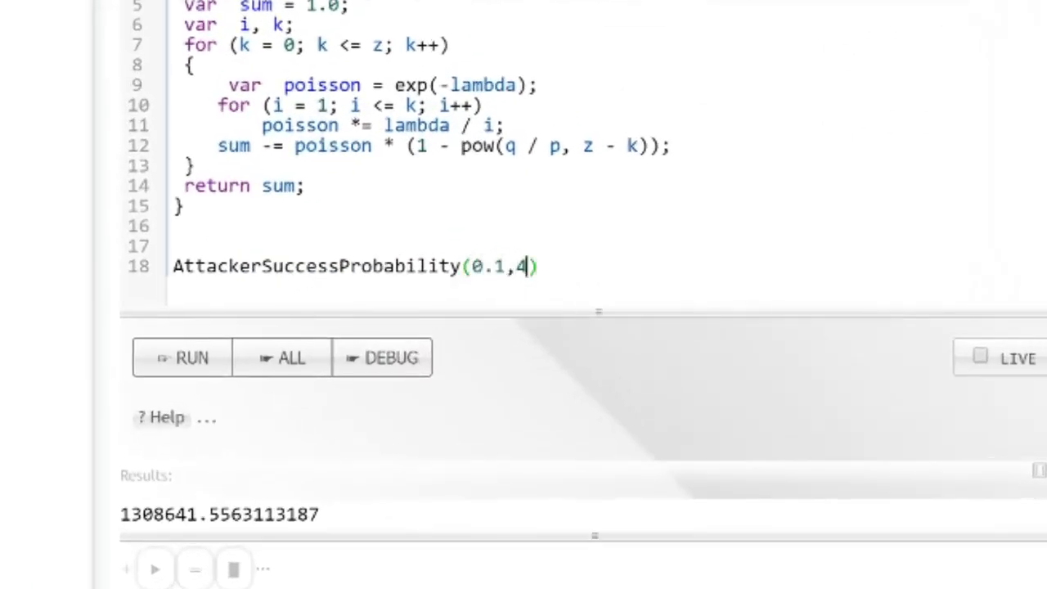
- Run AttackerSuccessProbability(0.1,0) to evaluate q 0.1 at z 0
{"action": "type", "text": "0"}
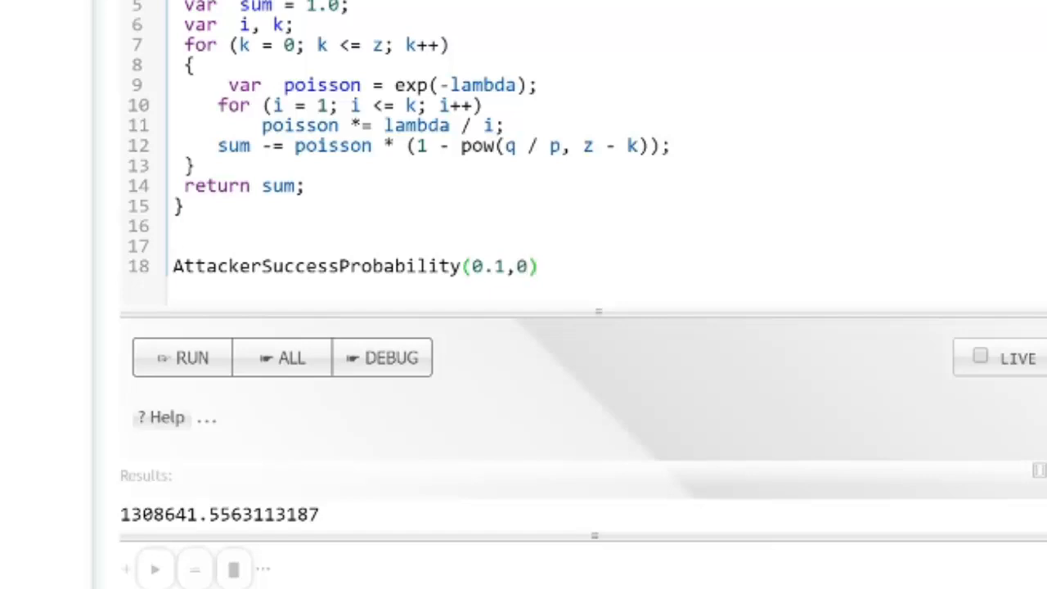
{"action": "left_click", "coordinate": [182, 356]}
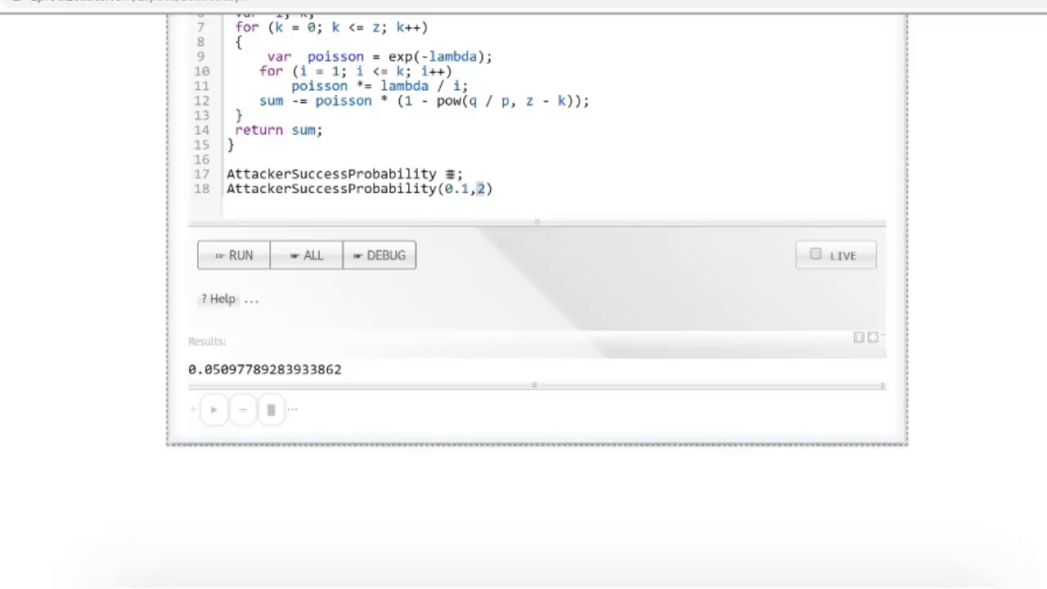
- Run AttackerSuccessProbability(0.1,0..10) and compare its z 0–10 table with the paper's values
{"action": "type", "text": "1..10"}
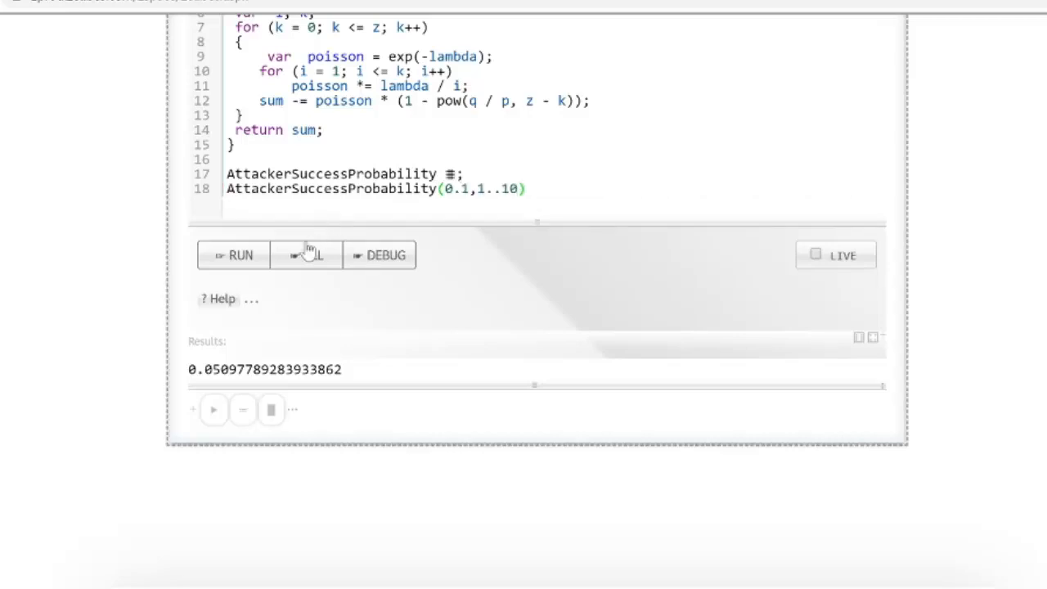
{"action": "left_click", "coordinate": [234, 256]}
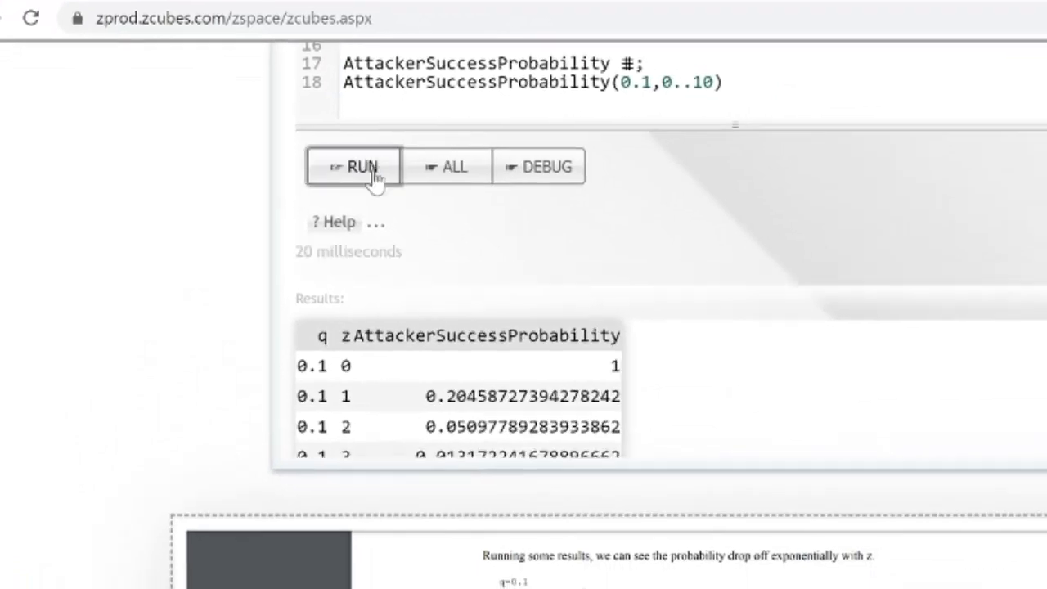
{"action": "scroll", "scroll_direction": "down", "scroll_amount": 3}
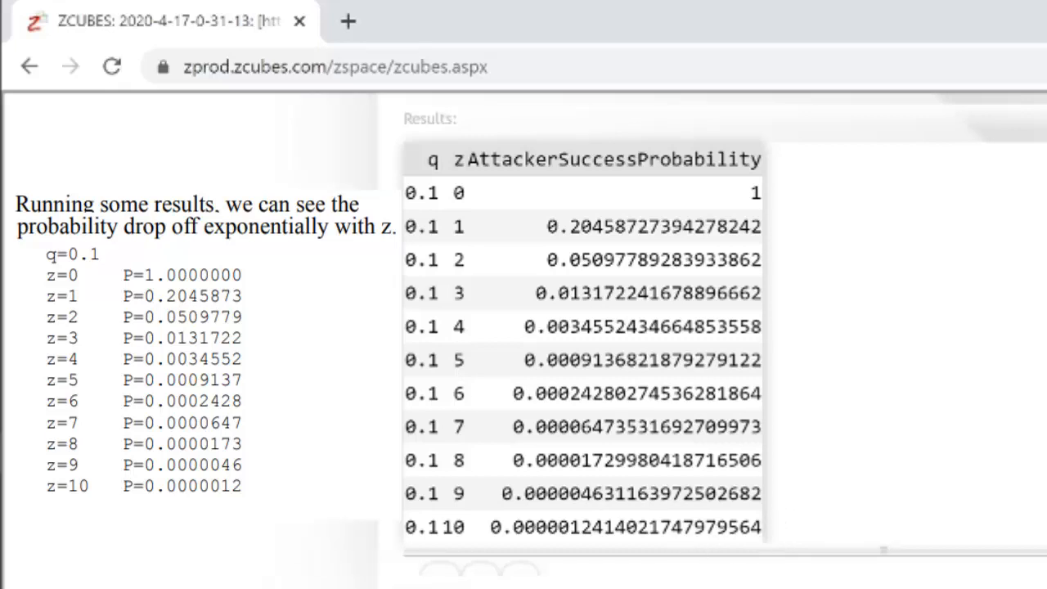
{"action": "mouse_move", "coordinate": [844, 373]}
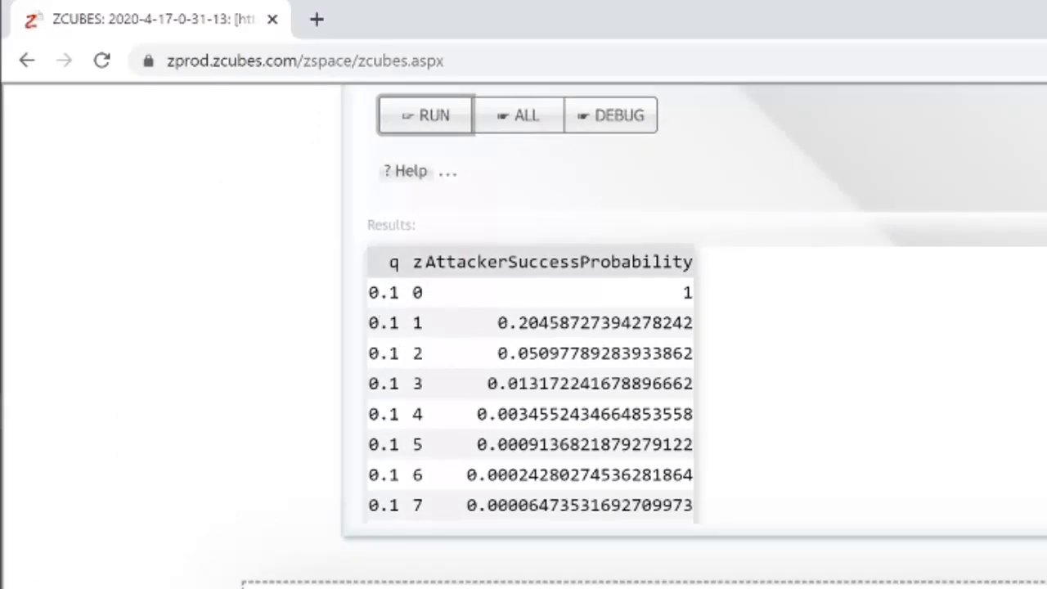
{"action": "scroll", "scroll_direction": "down", "scroll_amount": 3}
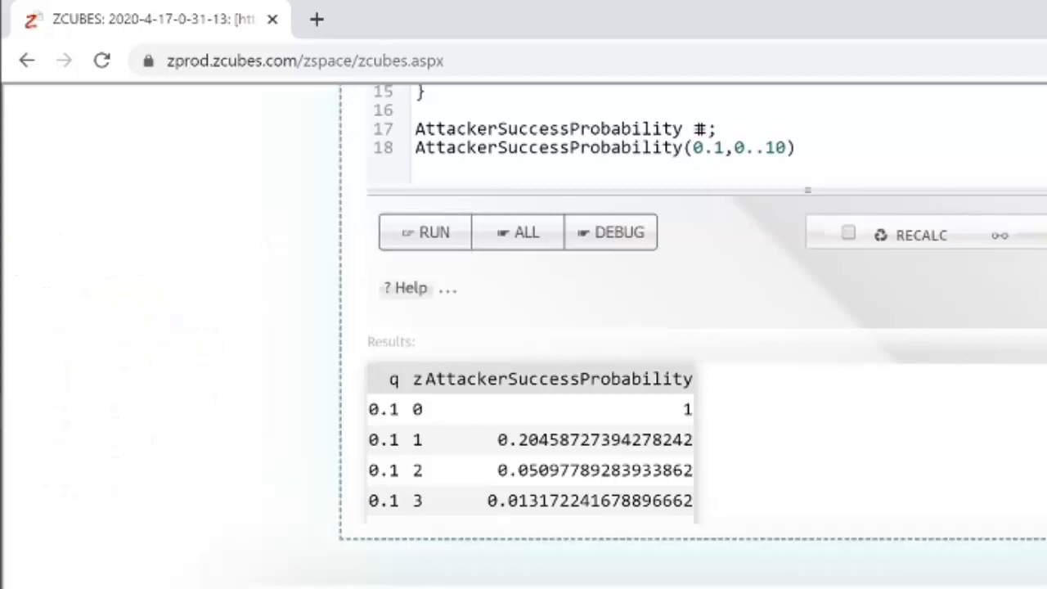
{"action": "left_click", "coordinate": [724, 148]}
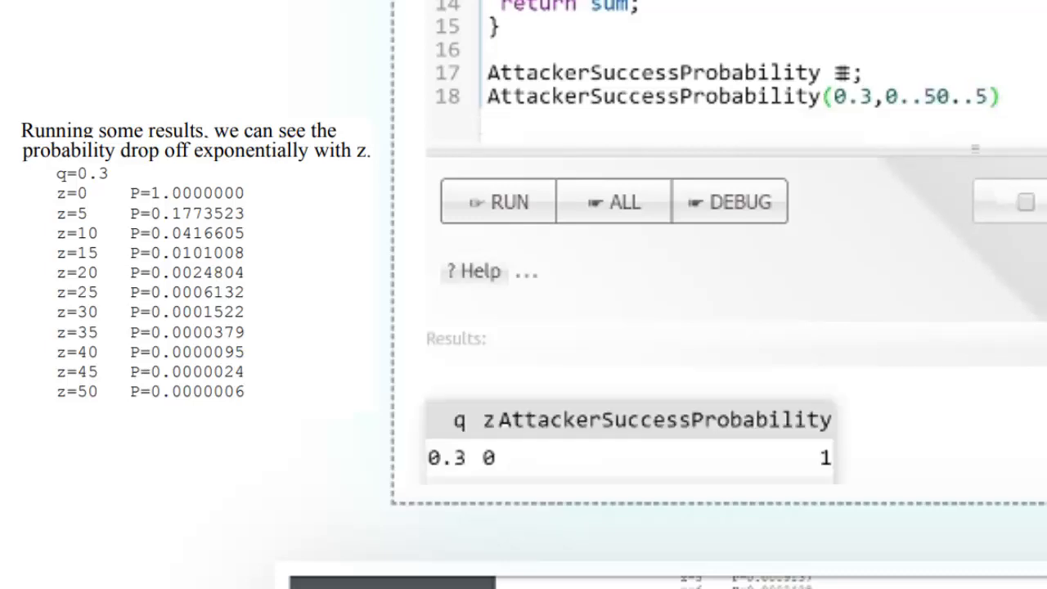
{"action": "scroll", "scroll_direction": "down", "scroll_amount": 3}
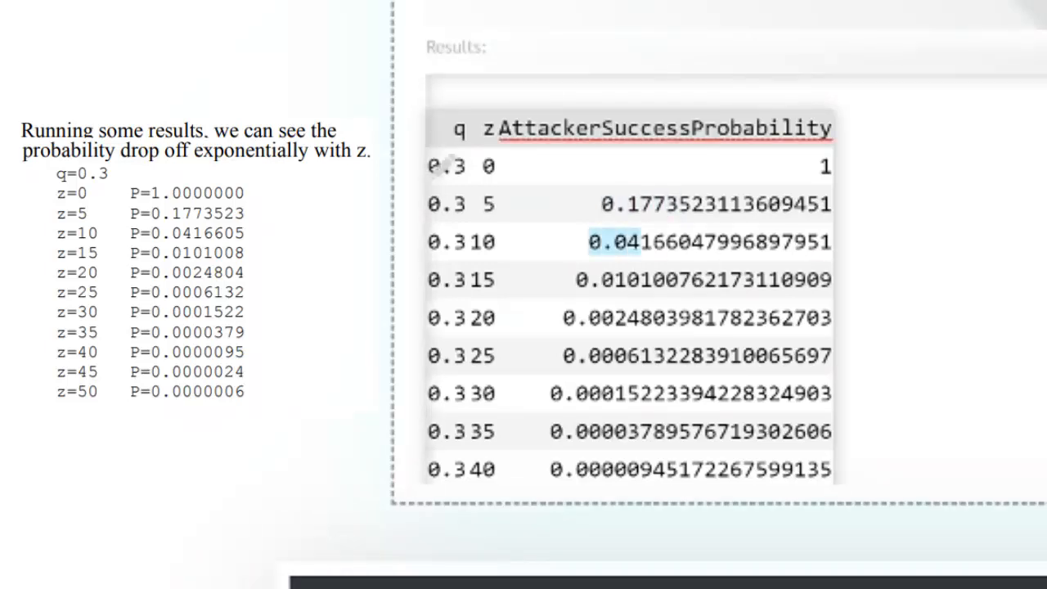
{"action": "scroll", "scroll_direction": "down", "scroll_amount": 3}
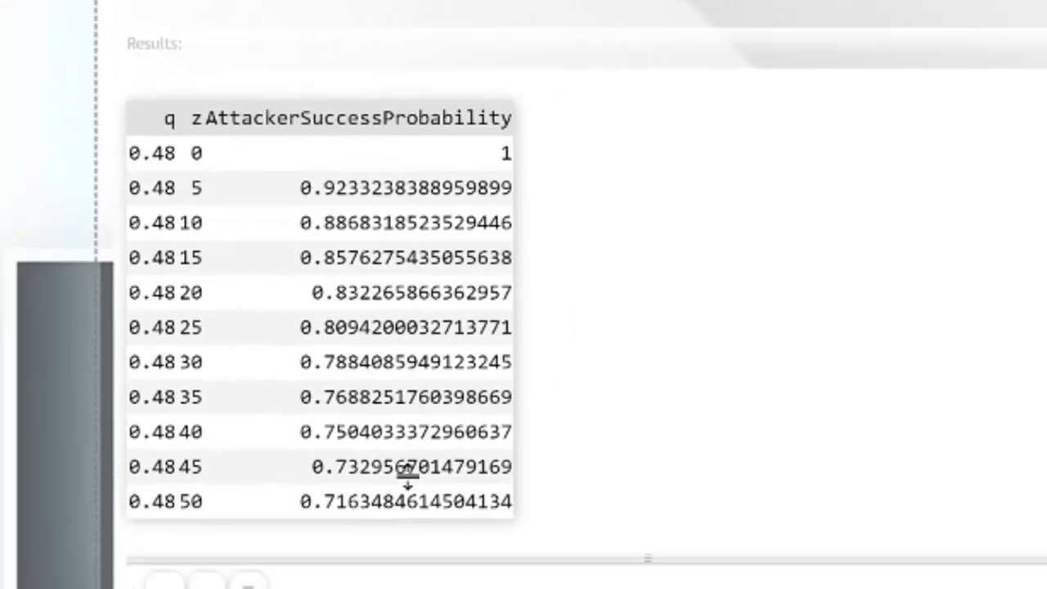
- Scroll through the q 0.48 probability table for z 0 to 50 in steps of 5
{"action": "scroll", "scroll_direction": "down", "scroll_amount": 3}
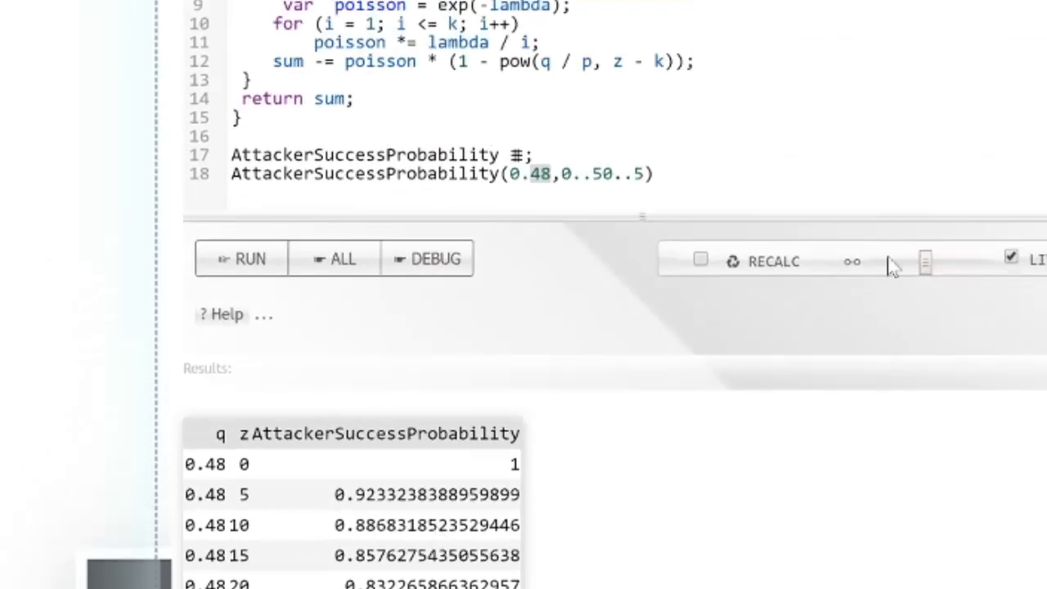
{"action": "mouse_move", "coordinate": [924, 262]}
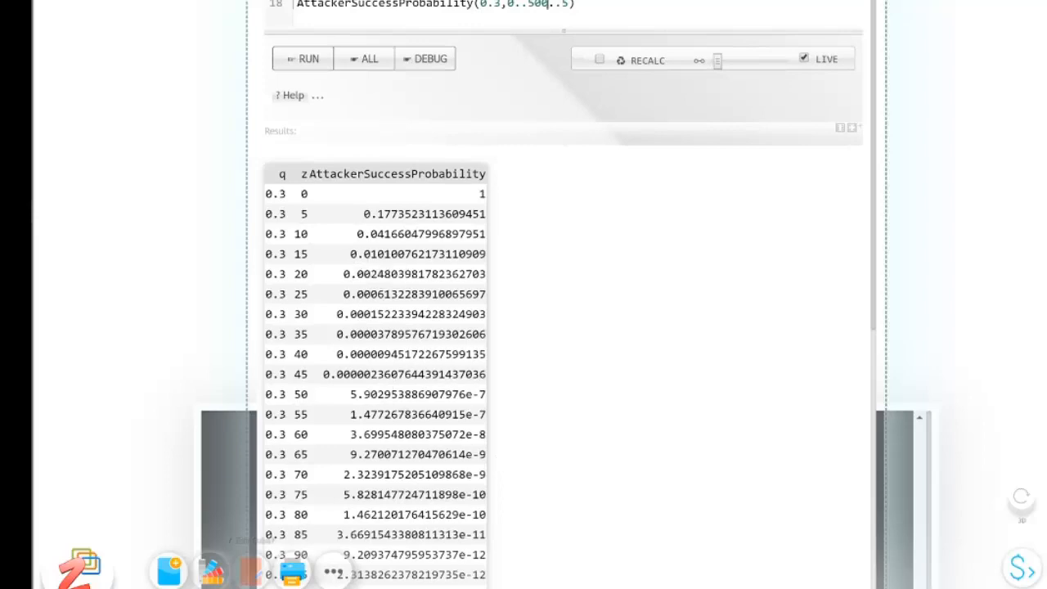
{"action": "mouse_move", "coordinate": [376, 397]}
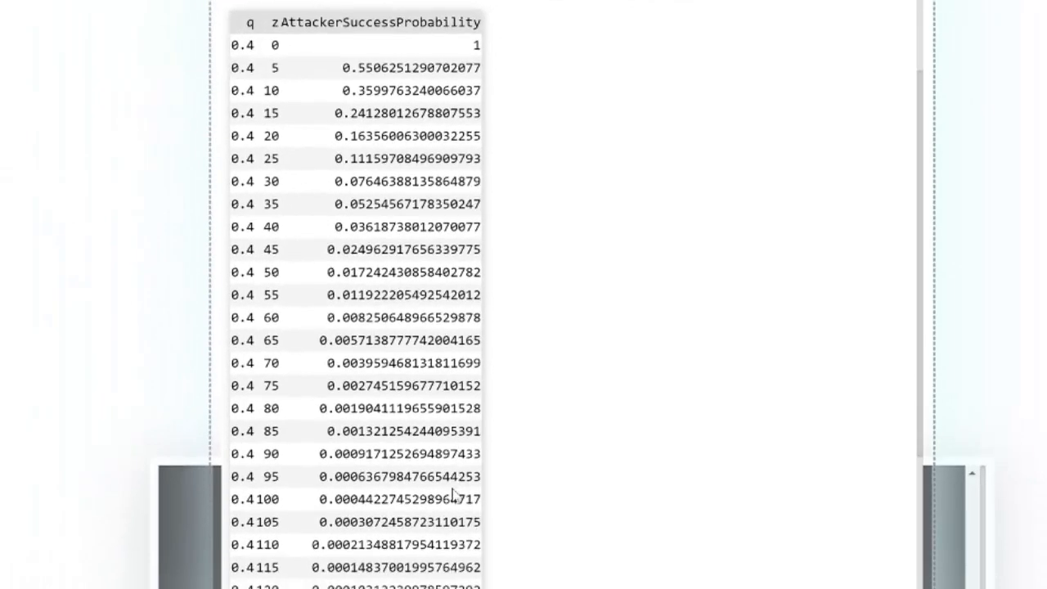
- Scroll through the long q 0.4 probability table with z running up to 500
{"action": "scroll", "scroll_direction": "down", "scroll_amount": 3}
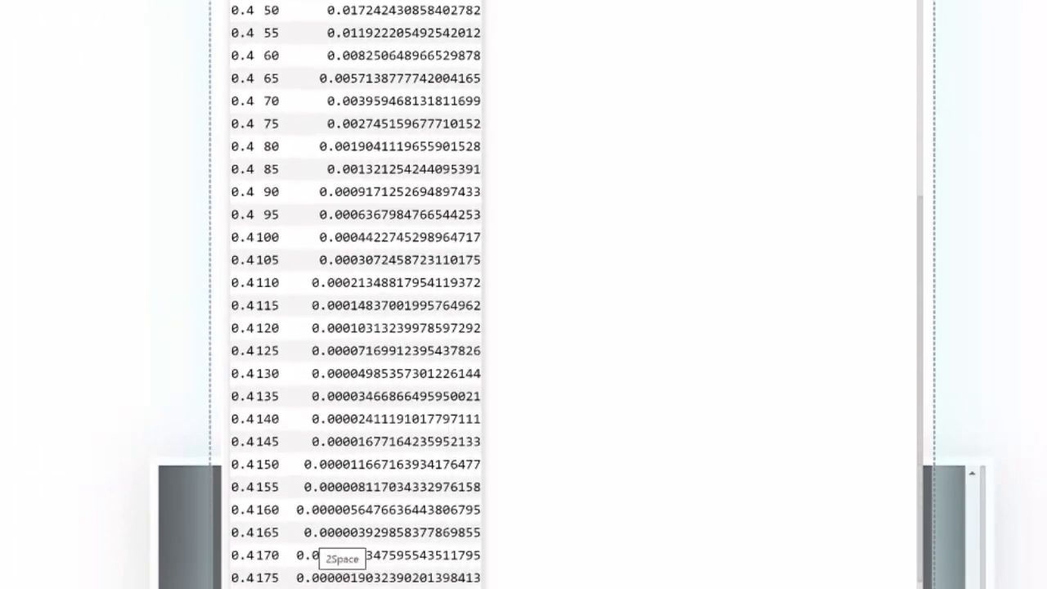
{"action": "scroll", "scroll_direction": "down", "scroll_amount": 3}
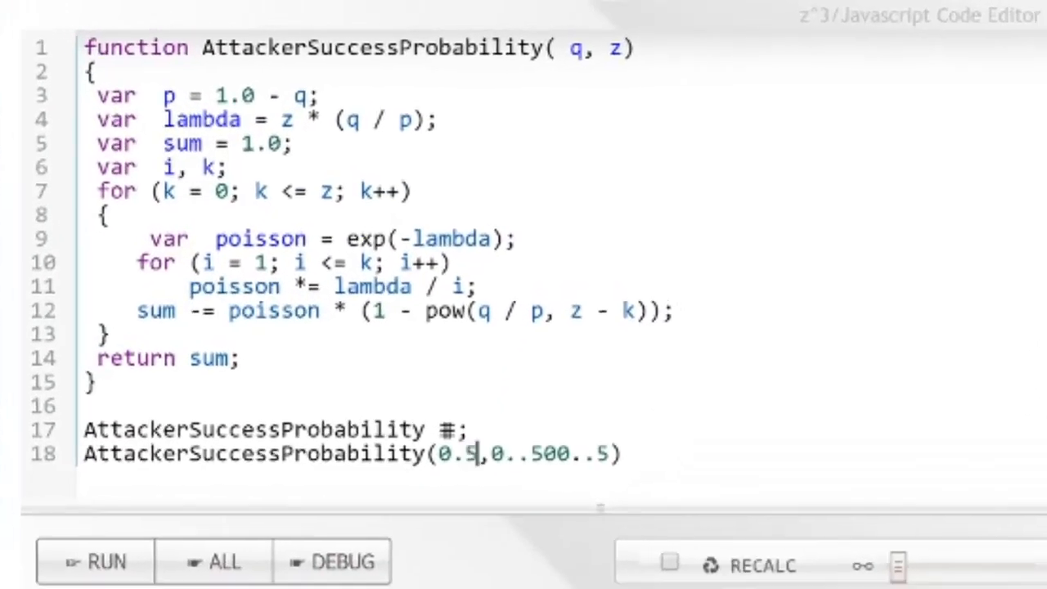
- Change the call's q argument to 0.5, keeping z from 0 to 500 in steps of 5
{"action": "left_click", "coordinate": [92, 561]}
{"action": "type", "text": "XFOR(x=>AttackerSuccessProbability(0.1,x),0.000001)"}
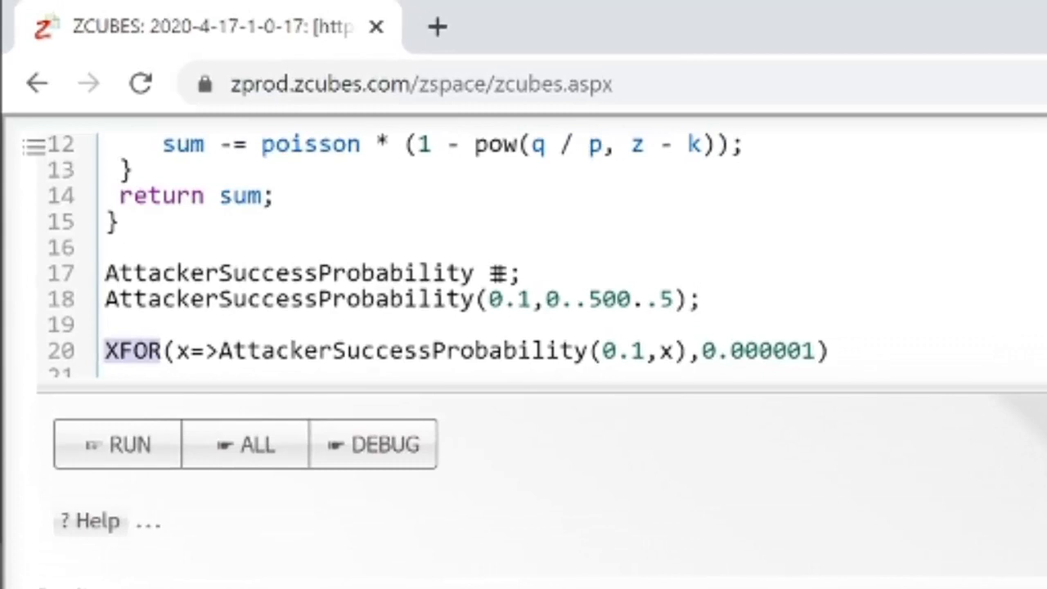
- Add line 20: XFOR(x=>AttackerSuccessProbability(0.1,x),0.000001) with q set to 0.1
{"action": "left_click", "coordinate": [242, 352]}
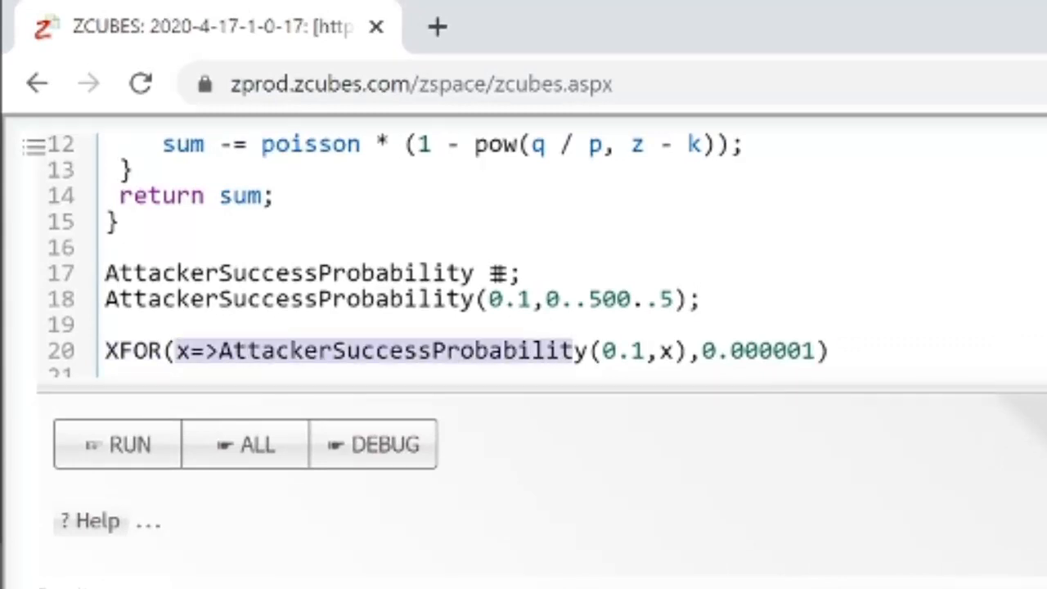
{"action": "left_click", "coordinate": [343, 350]}
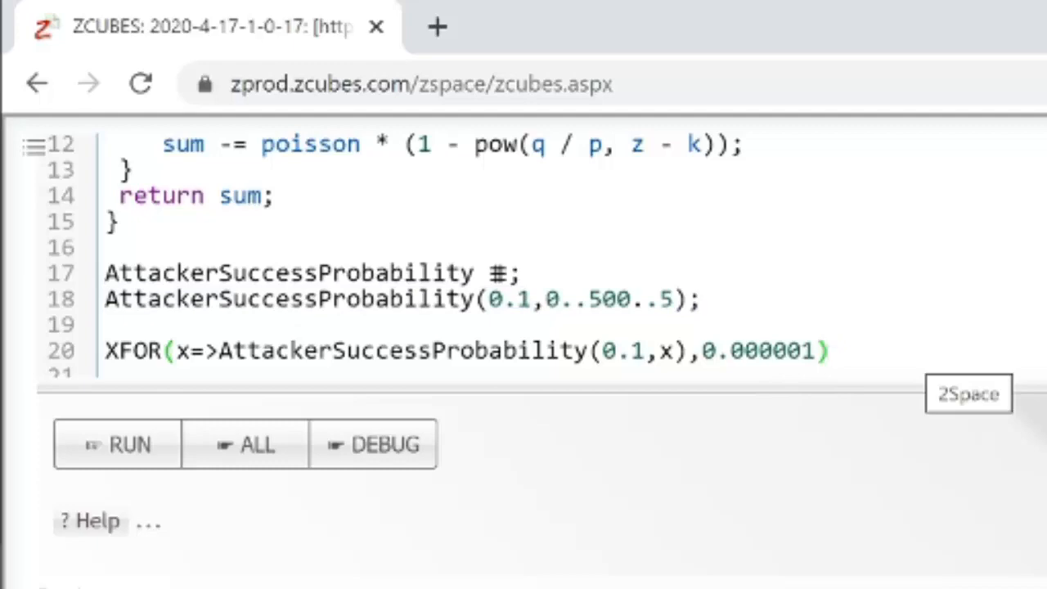
{"action": "left_click", "coordinate": [117, 444]}
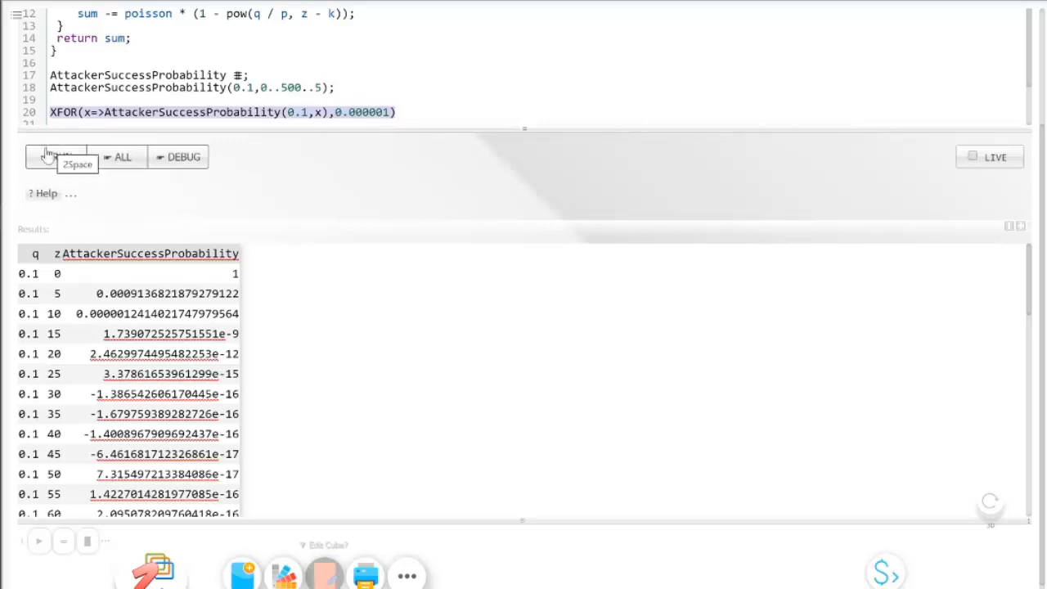
- Run the XFOR line, returning z ≈ 10.218815526552312 for the 0.000001 target
{"action": "left_click", "coordinate": [55, 157]}
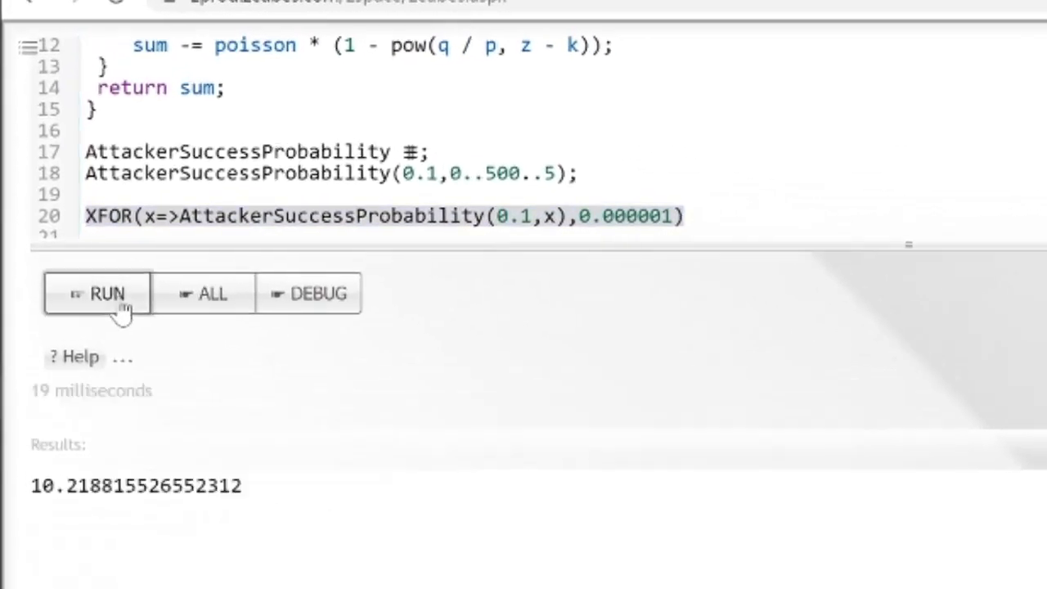
{"action": "mouse_move", "coordinate": [193, 491]}
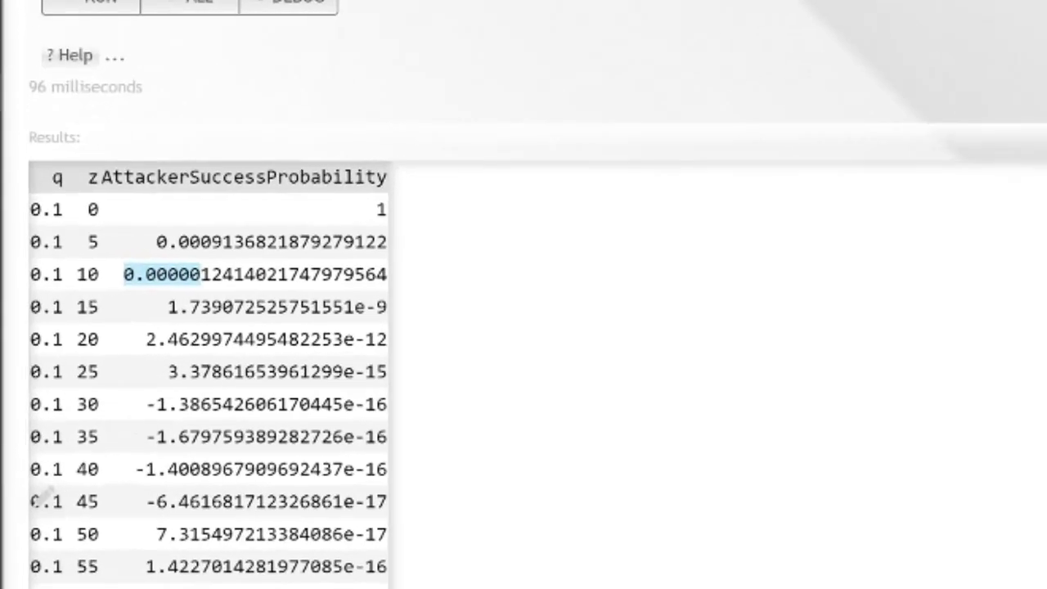
{"action": "scroll", "scroll_direction": "down", "scroll_amount": 3}
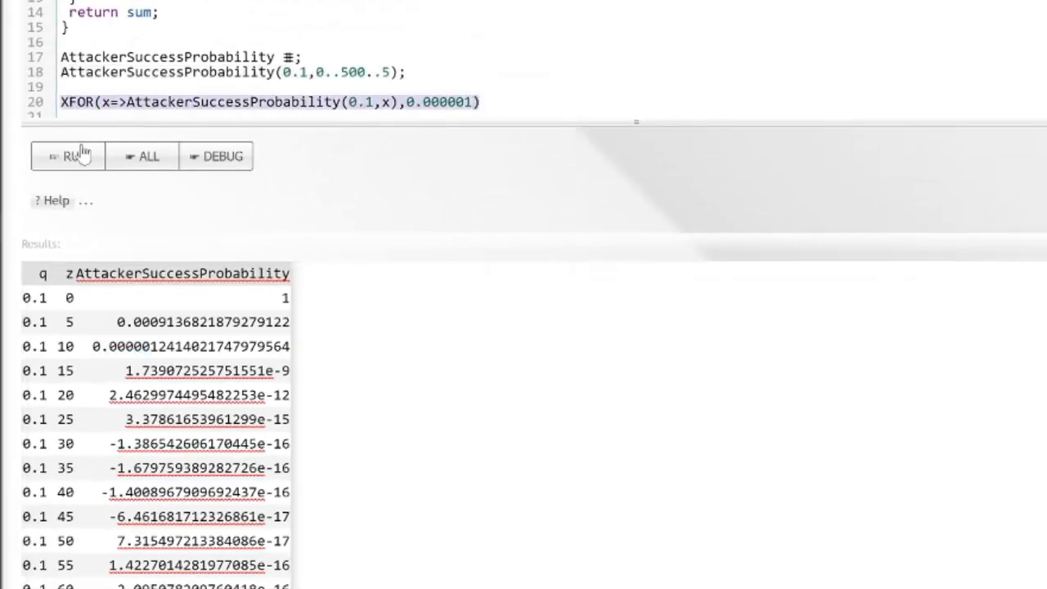
{"action": "left_click", "coordinate": [69, 157]}
{"action": "type", "text": "0.01..0.45..0.05@(y=>XFOR(x=>AttackerSuccessProbability(y,x),0.000001))"}
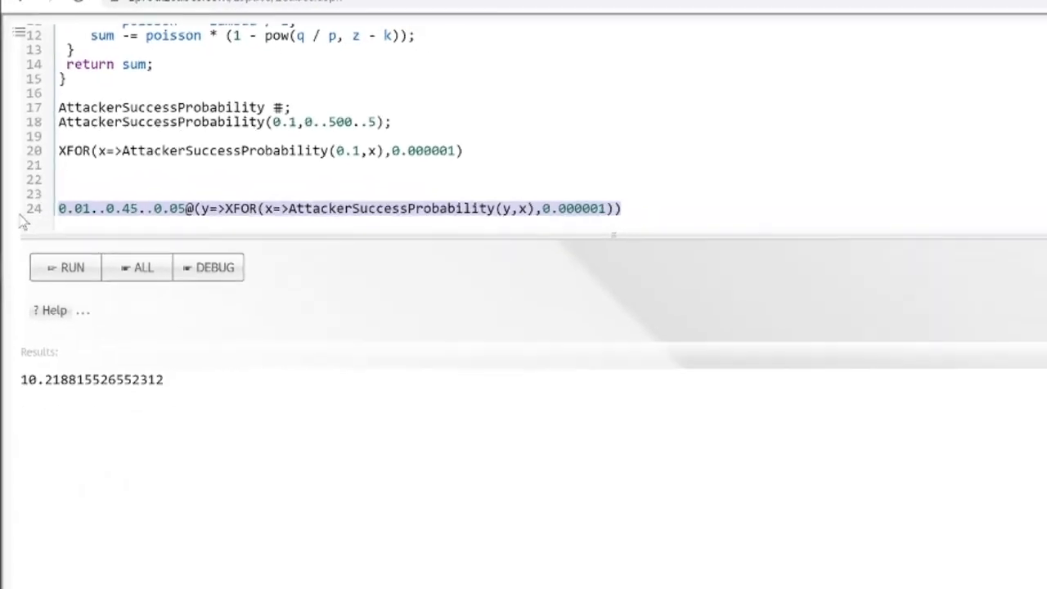
- Run 0.01..0.45..0.05@(y=>XFOR(...,0.000001)) to tabulate required z for each q
{"action": "left_click", "coordinate": [72, 268]}
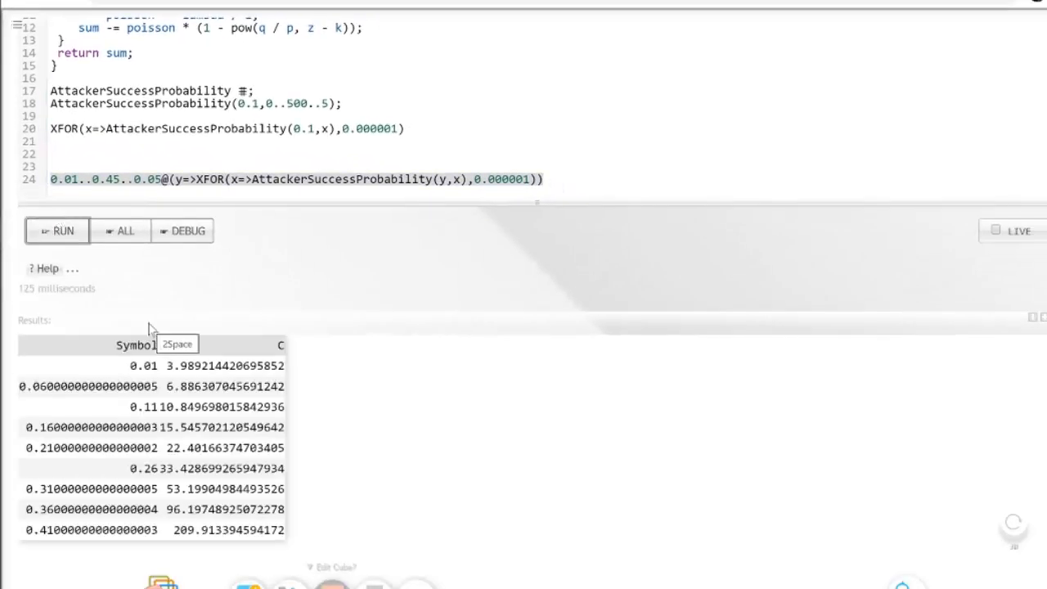
{"action": "mouse_move", "coordinate": [137, 199]}
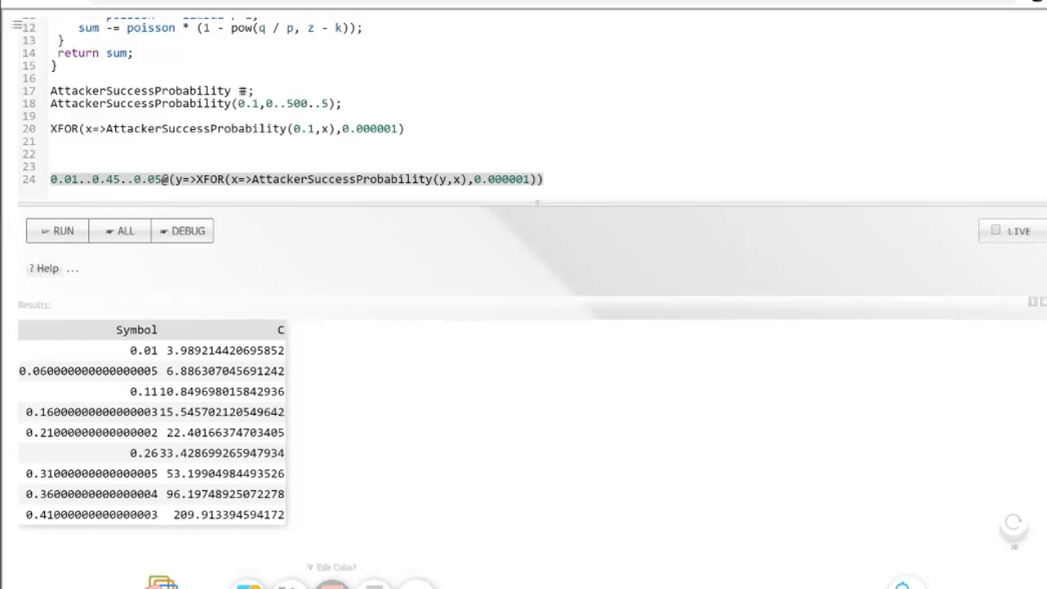
{"action": "mouse_move", "coordinate": [298, 278]}
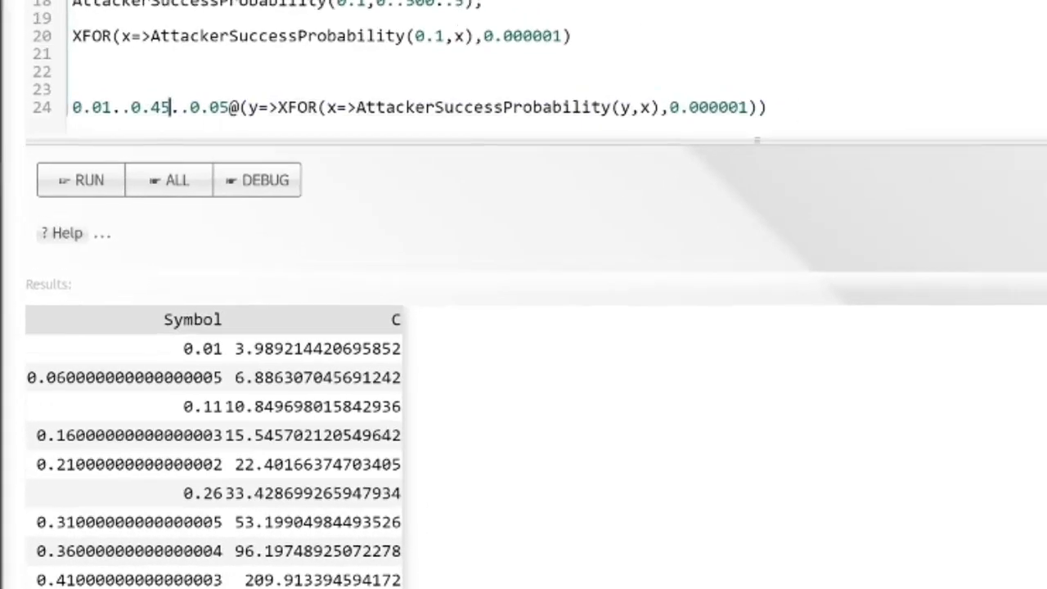
- Change line 24's range to 0.0..0.46..0.05 and run, giving z from 1000.1 down to 596.0
{"action": "type", "text": "6"}
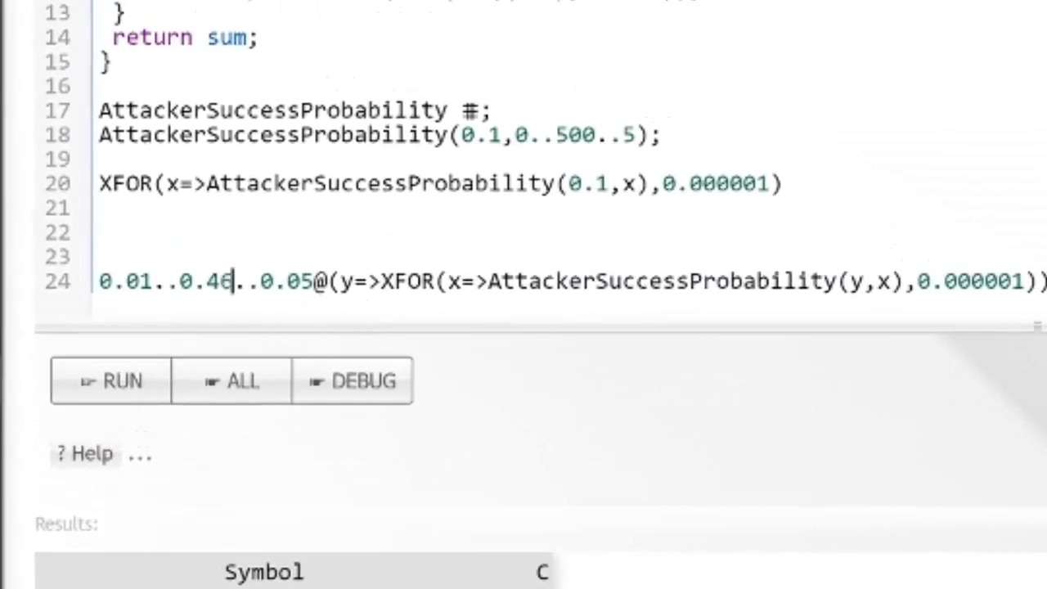
{"action": "left_click", "coordinate": [111, 380]}
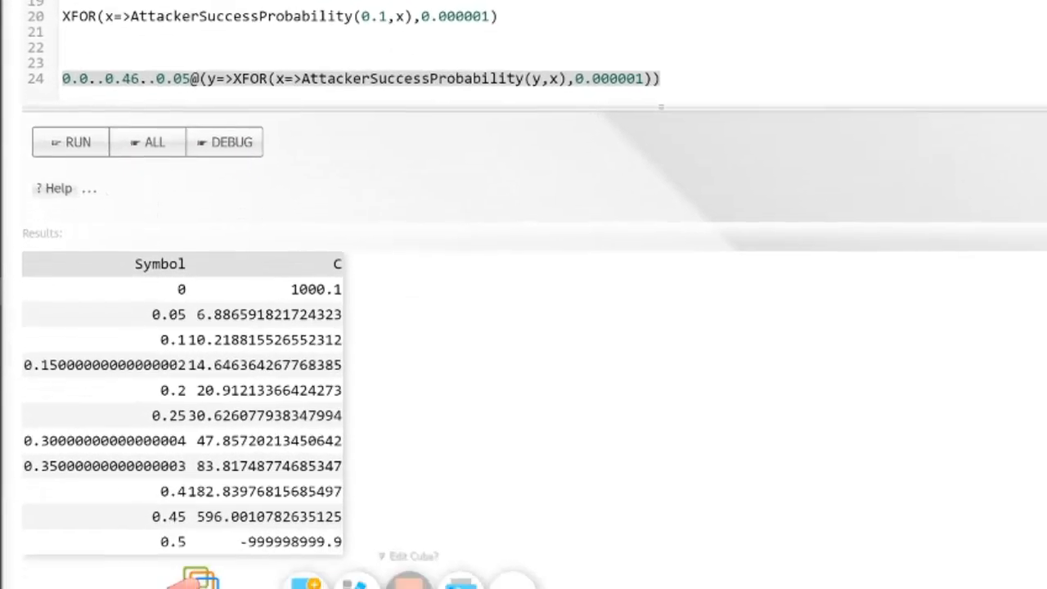
{"action": "scroll", "scroll_direction": "down", "scroll_amount": 3}
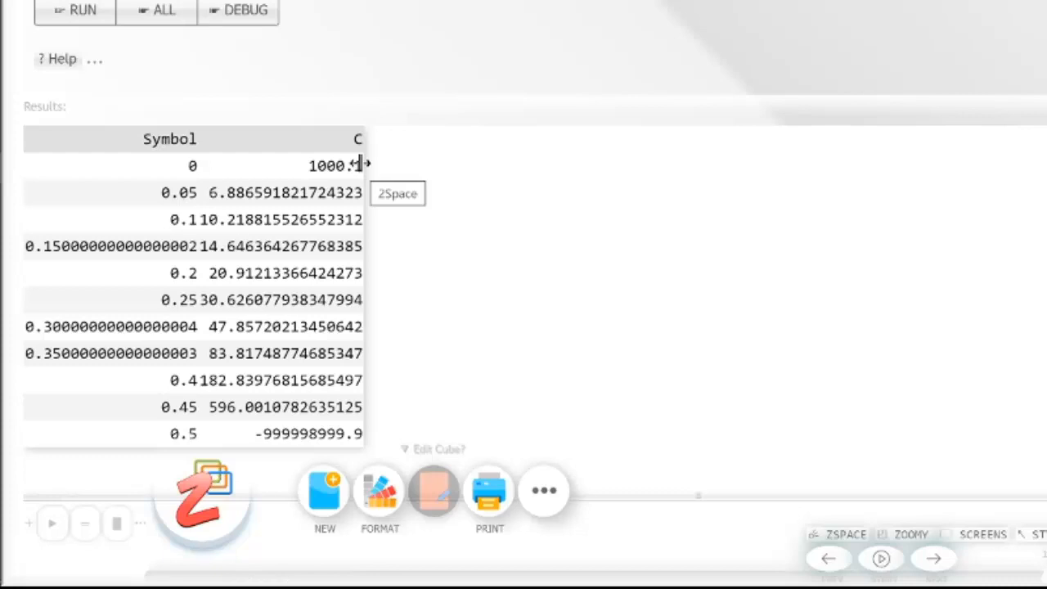
{"action": "scroll", "scroll_direction": "down", "scroll_amount": 3}
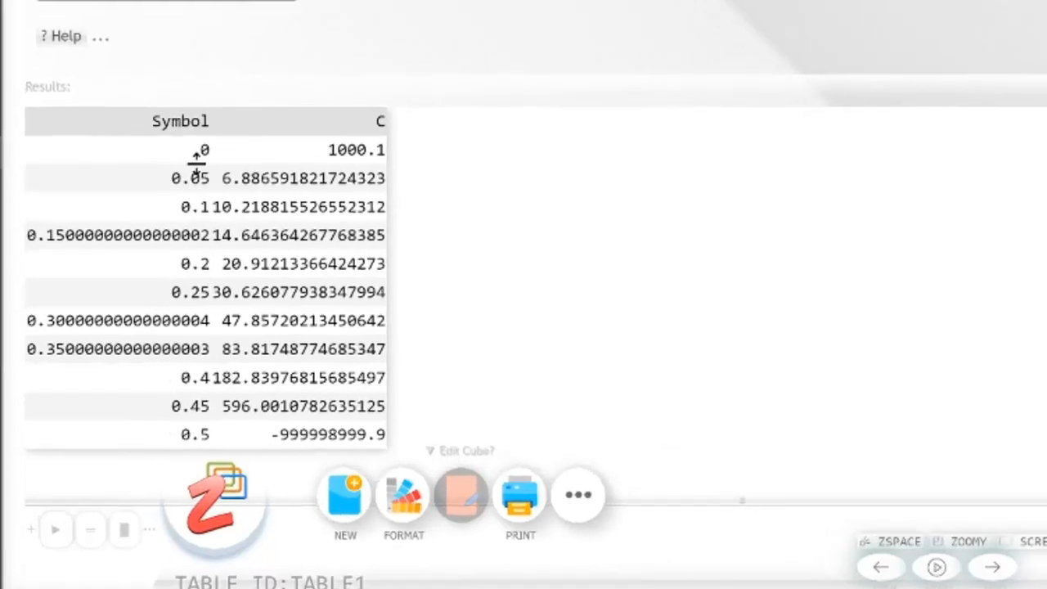